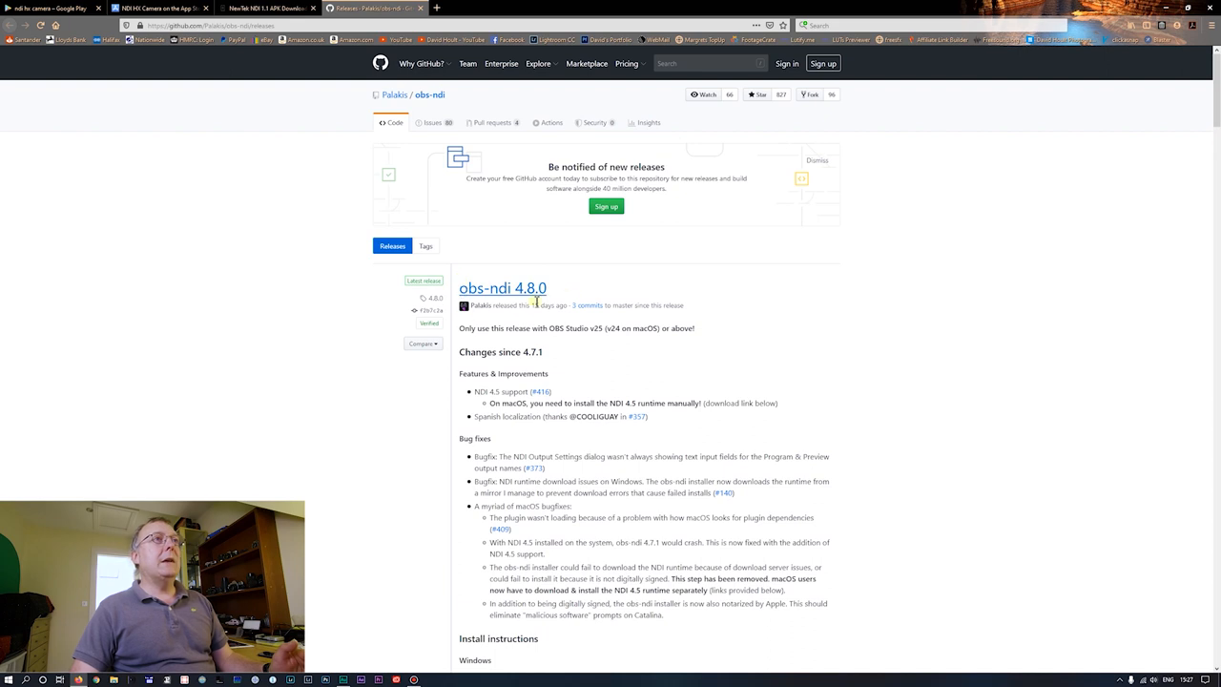
mouse_move(326, 177)
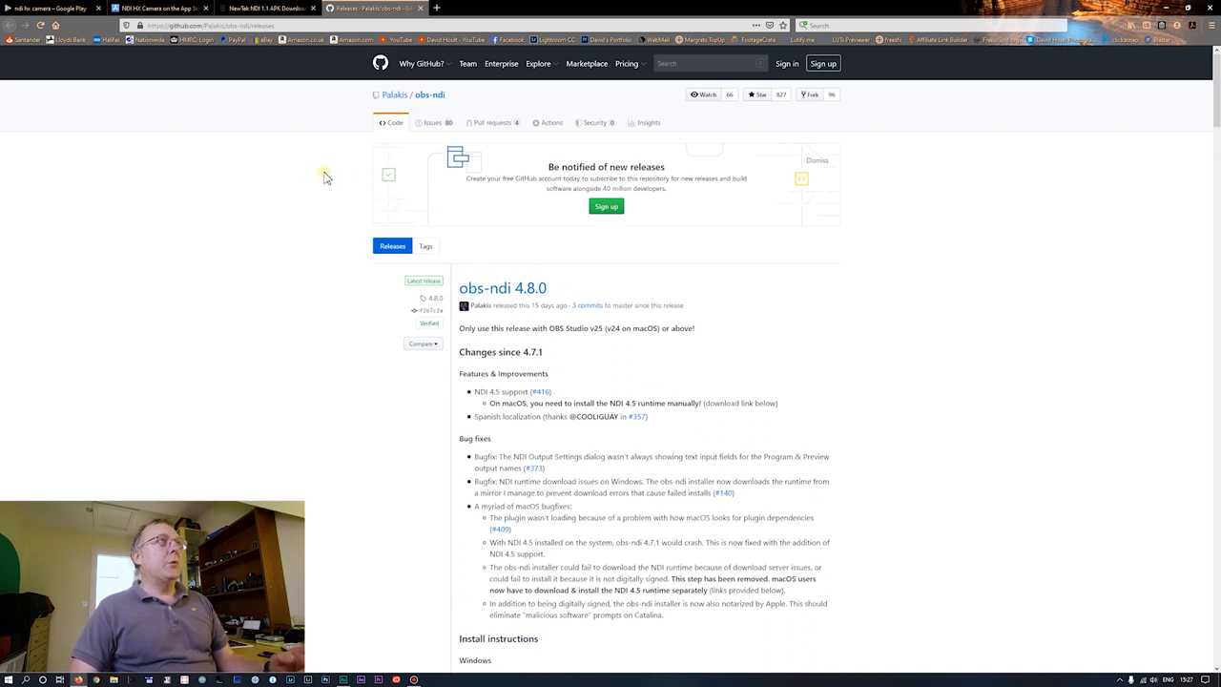
mouse_move(317, 181)
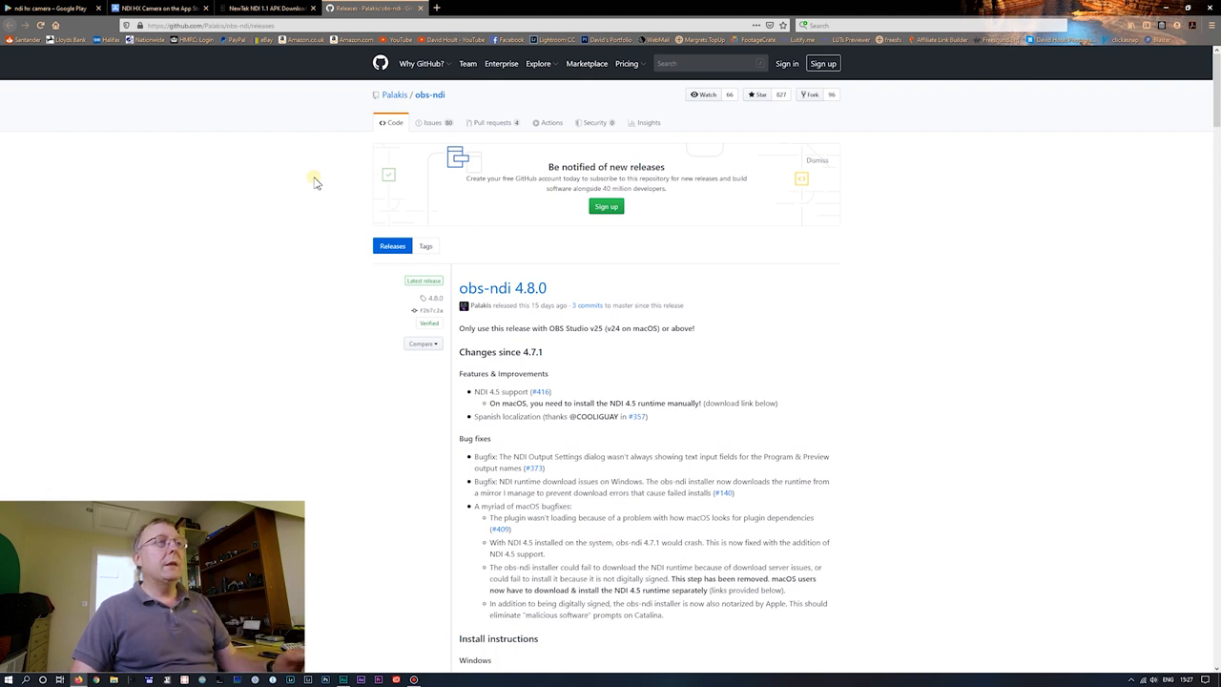
mouse_move(590, 255)
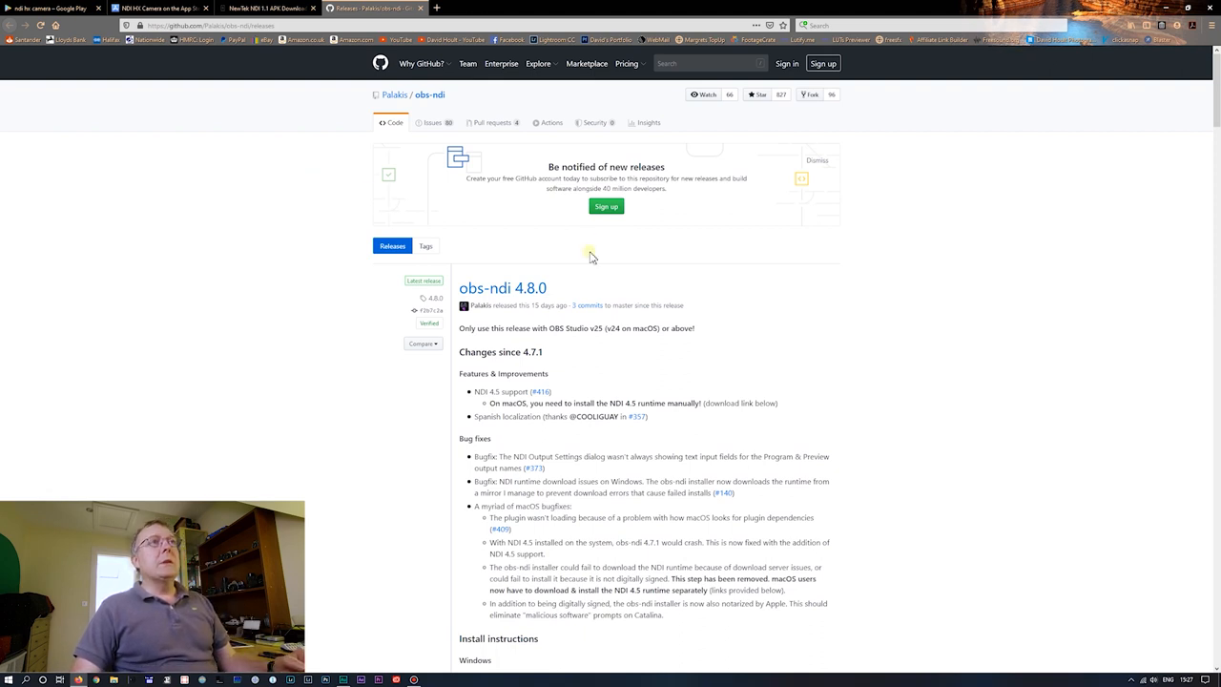
mouse_move(253, 46)
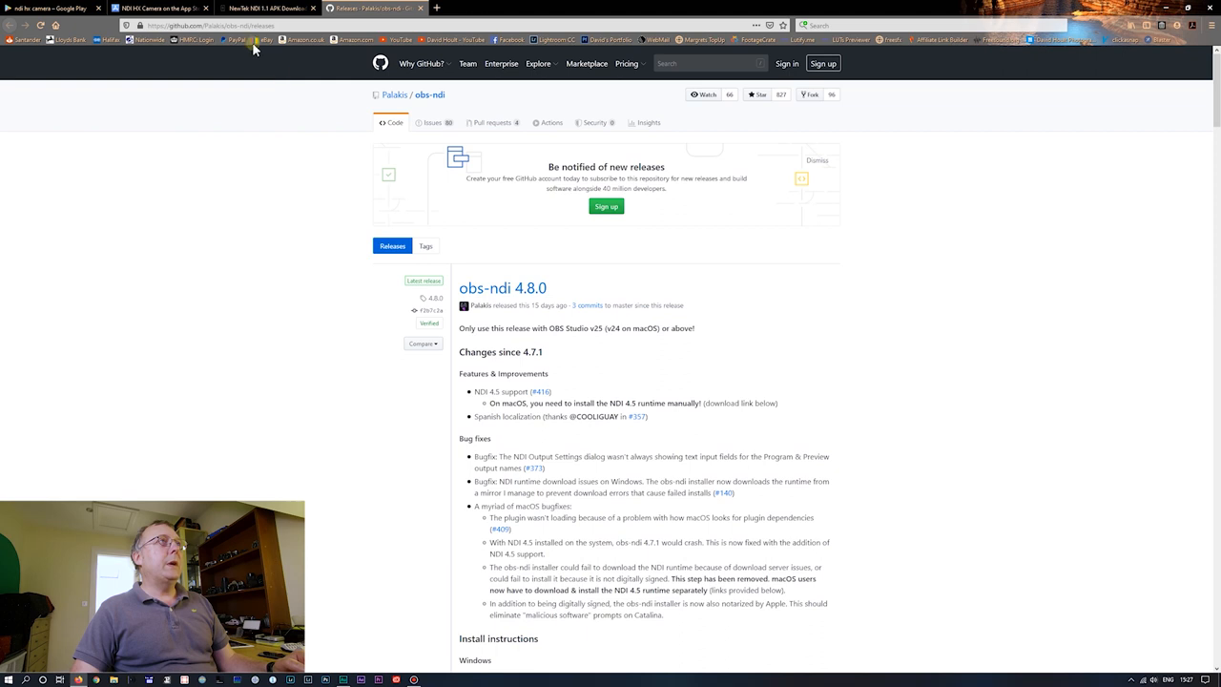
mouse_move(496, 304)
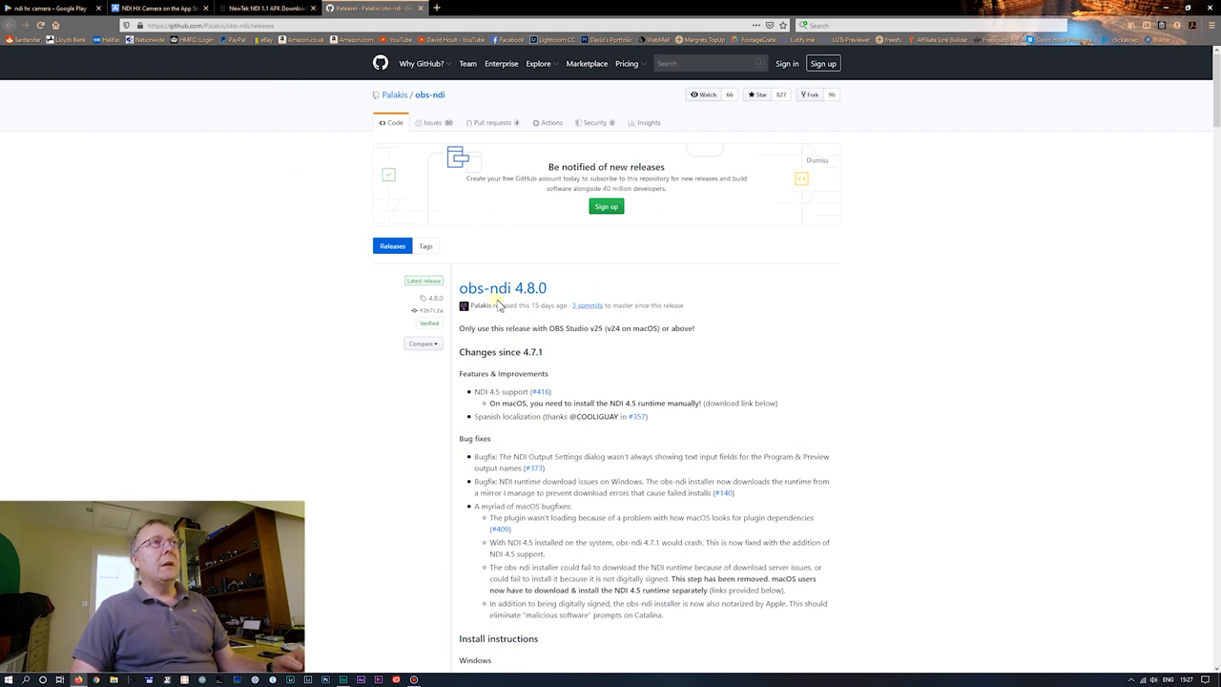
mouse_move(717, 301)
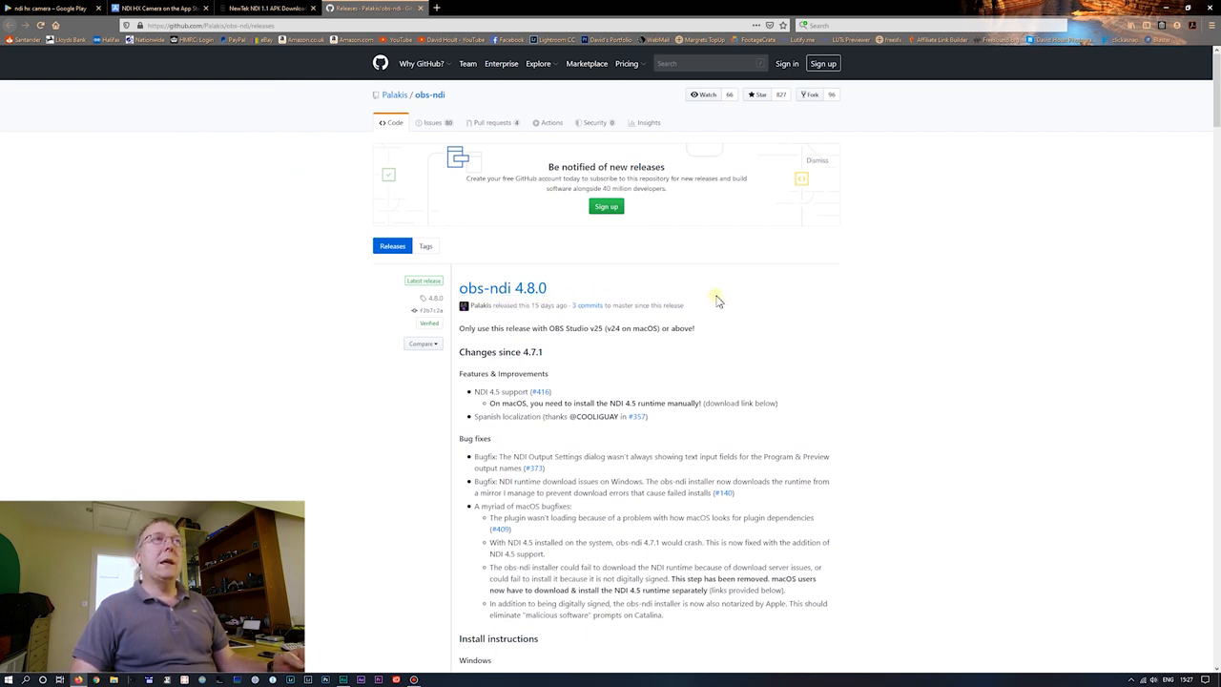
mouse_move(786, 332)
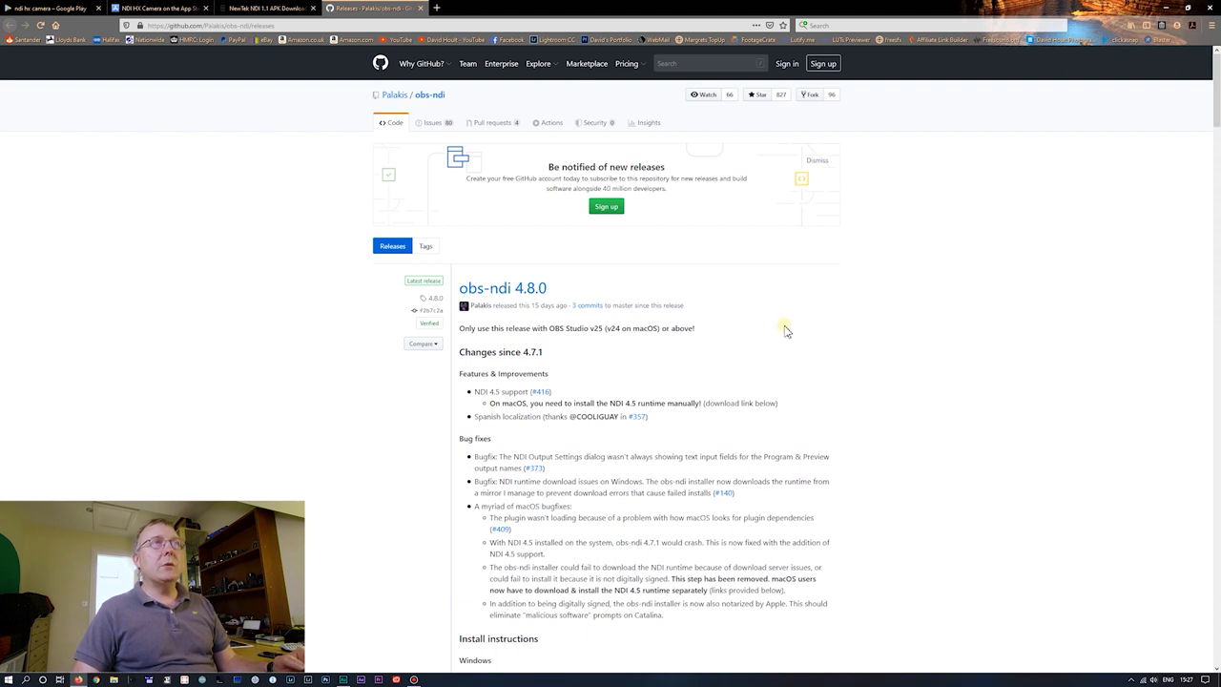
- Switch to the NewTek NDI 1.1 APK download page tab
scroll("down", 3)
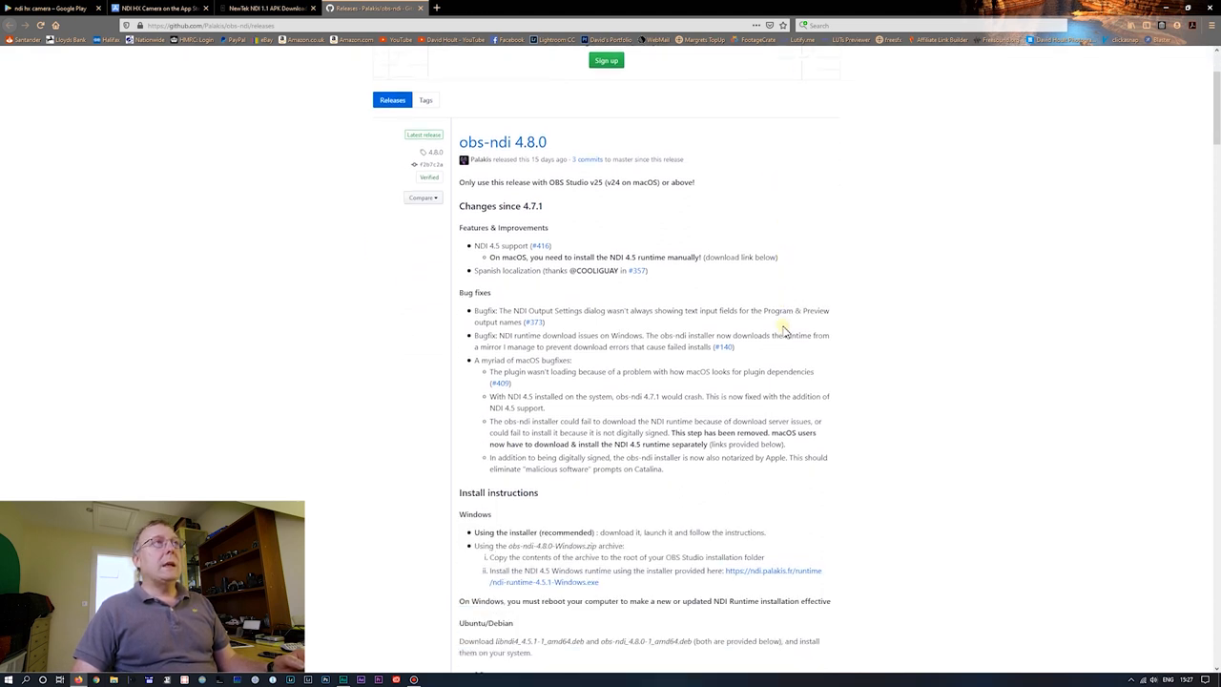
scroll("up", 3)
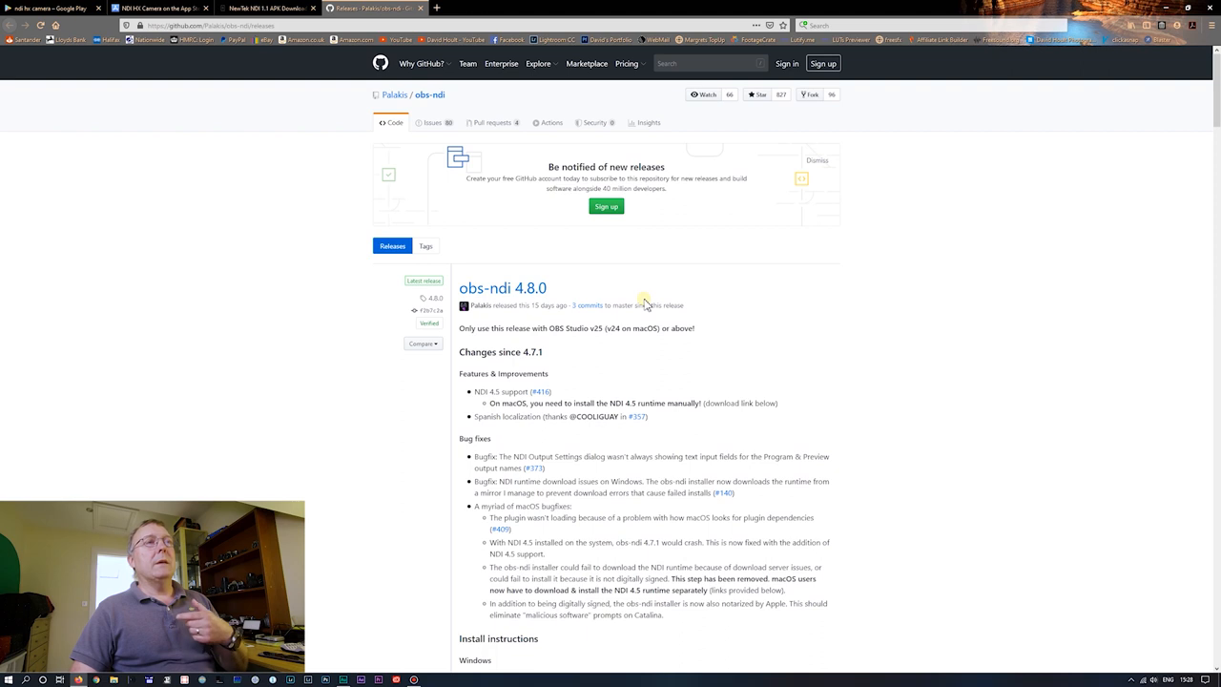
mouse_move(691, 300)
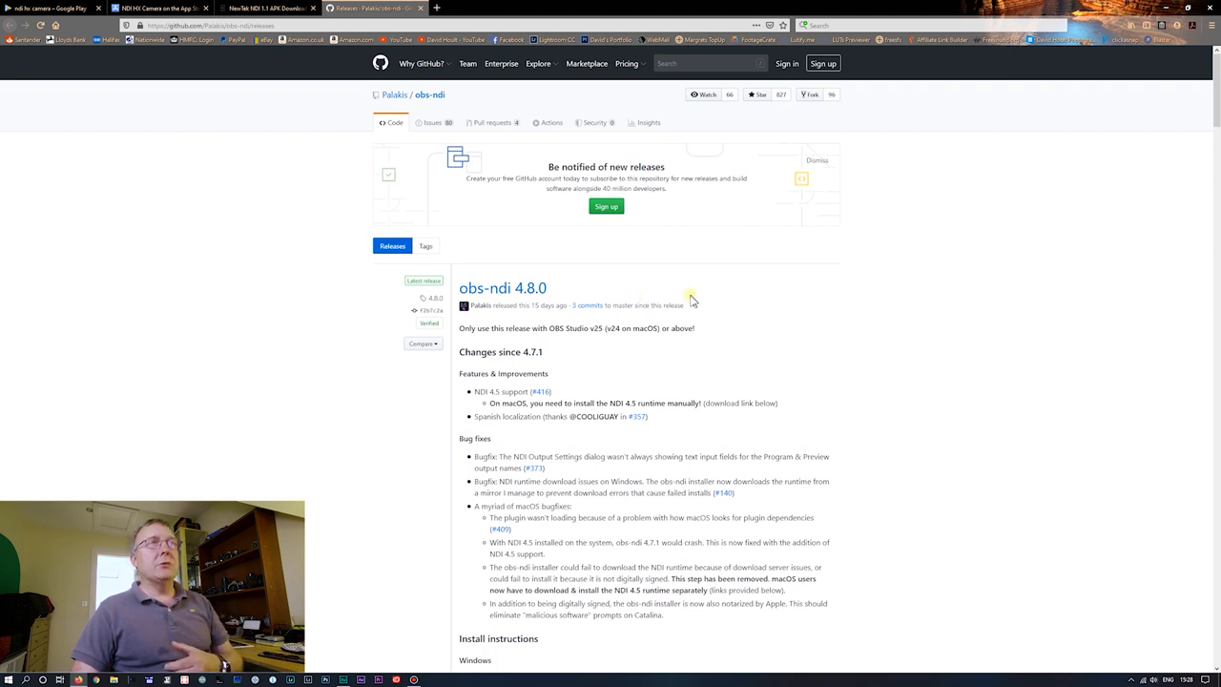
mouse_move(695, 300)
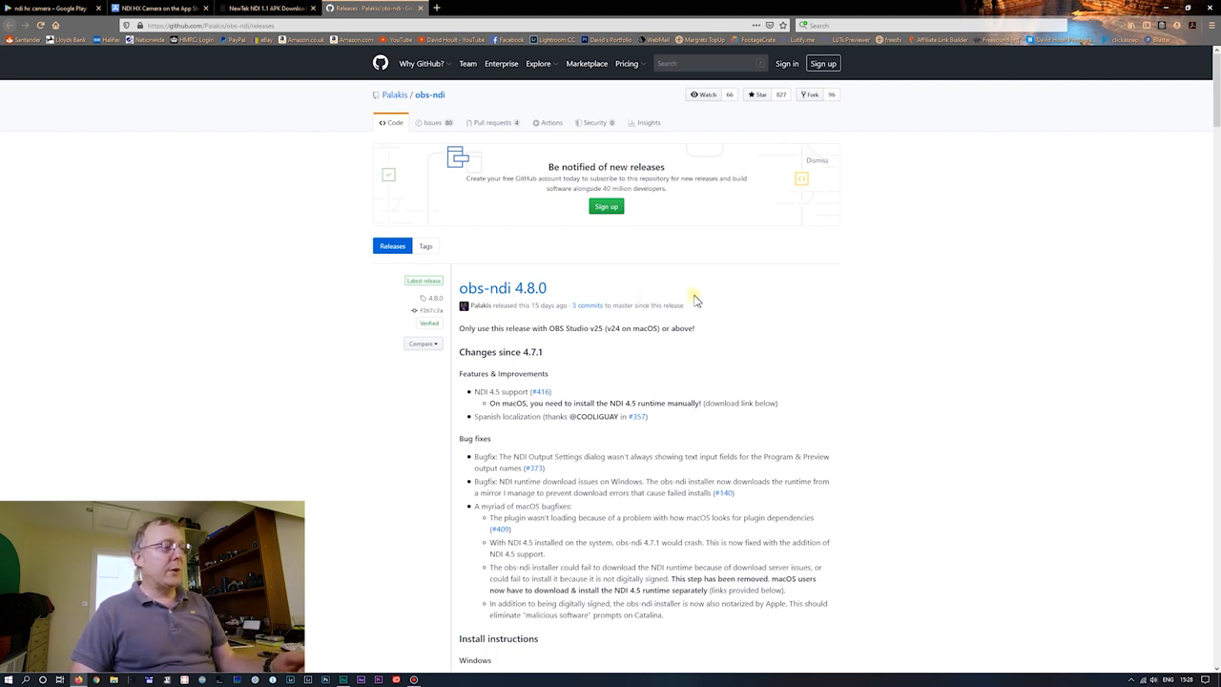
mouse_move(308, 244)
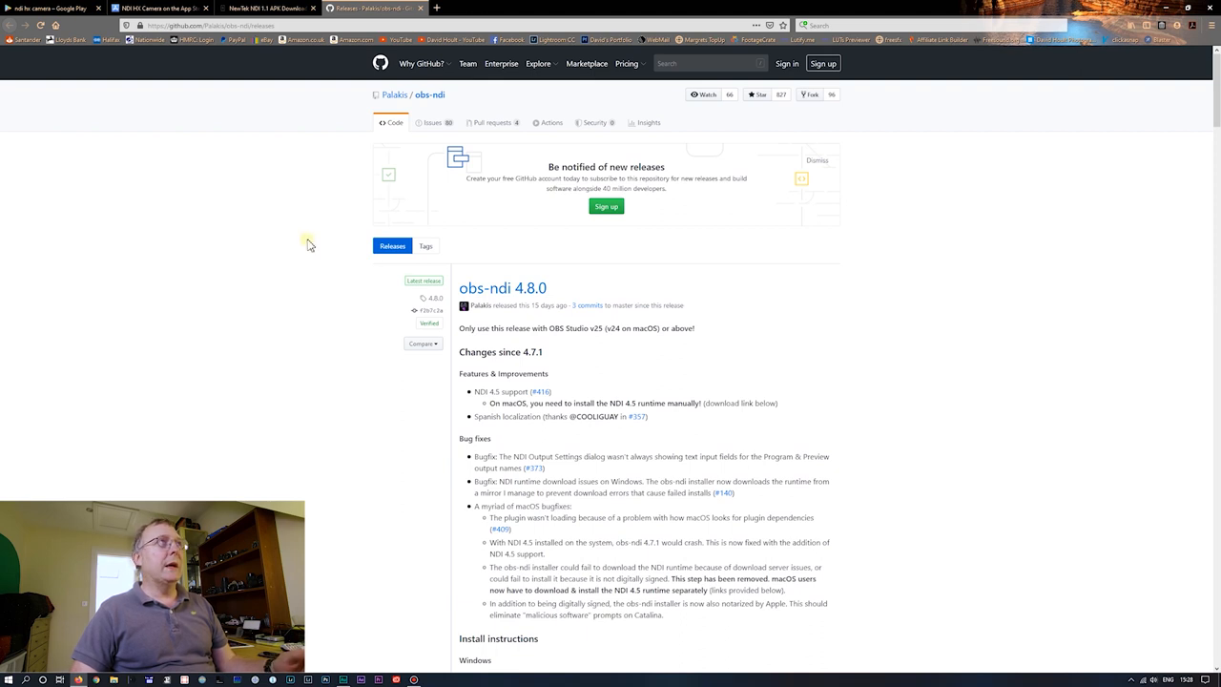
mouse_move(298, 232)
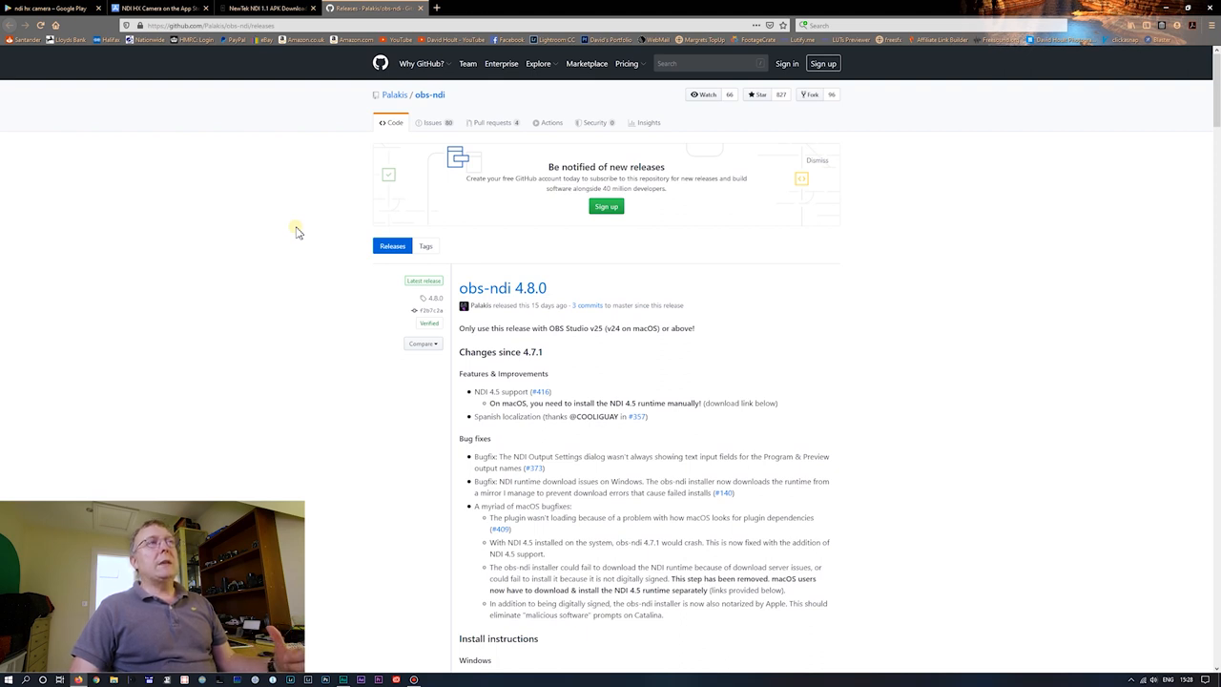
mouse_move(310, 185)
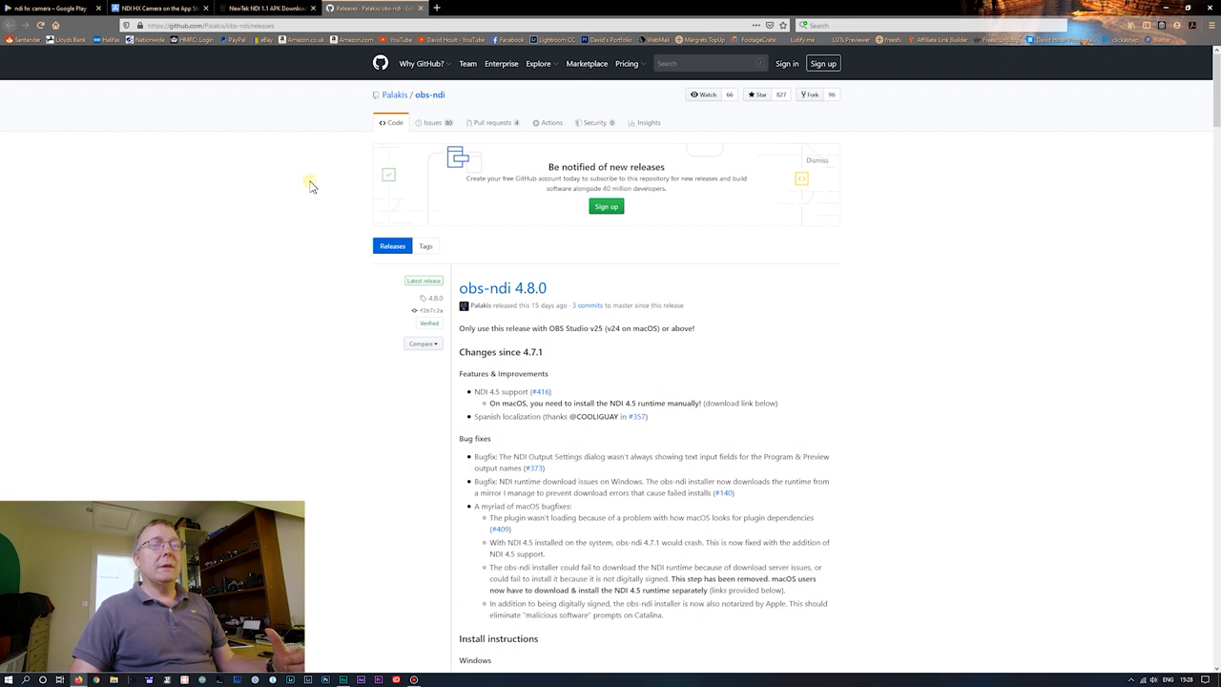
left_click(267, 8)
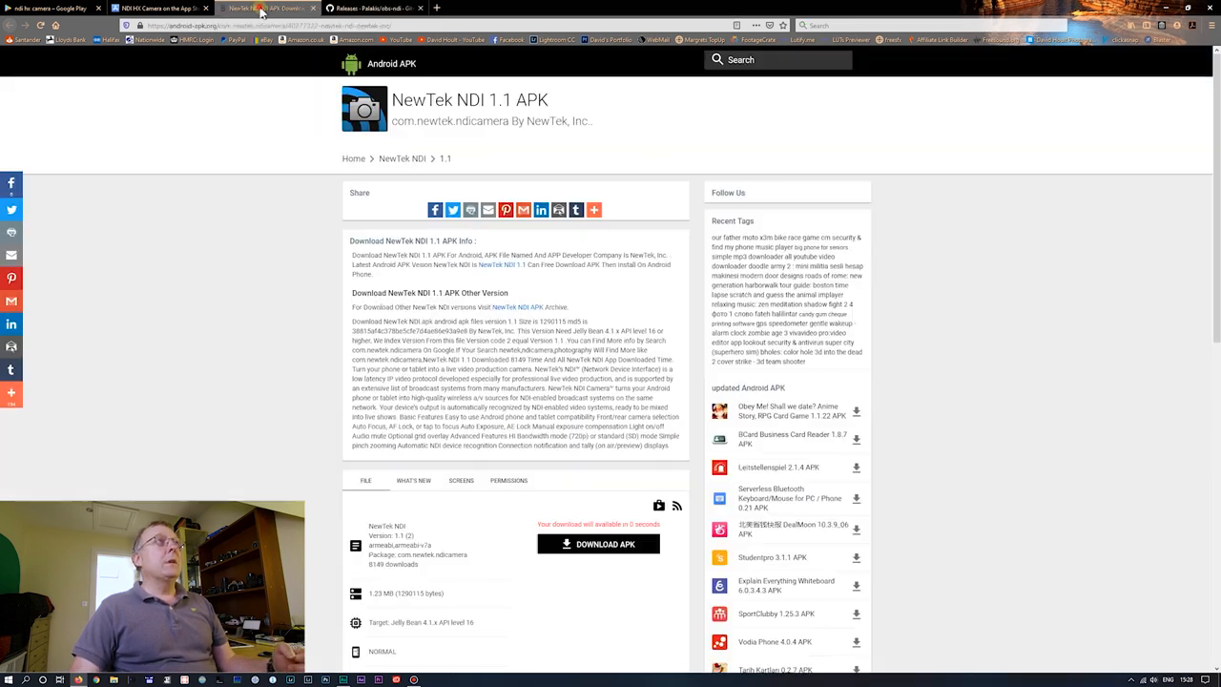
mouse_move(266, 257)
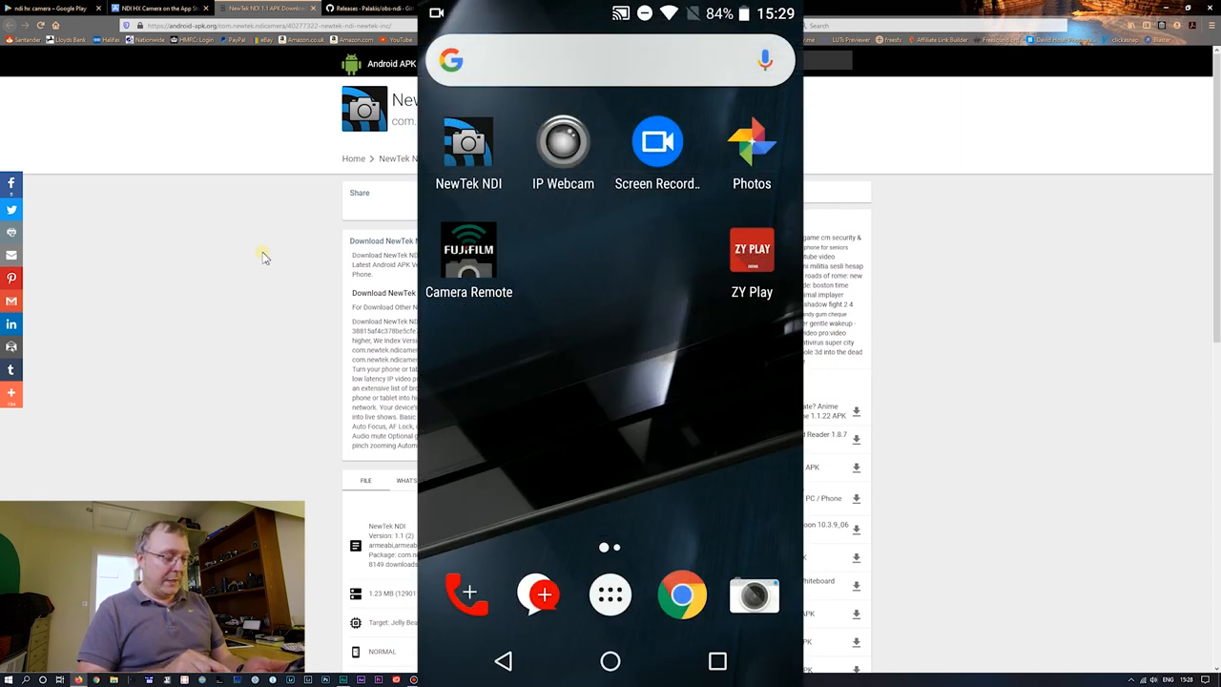
- On the mirrored phone, check that Unknown sources is enabled under Settings > Security
left_click(609, 595)
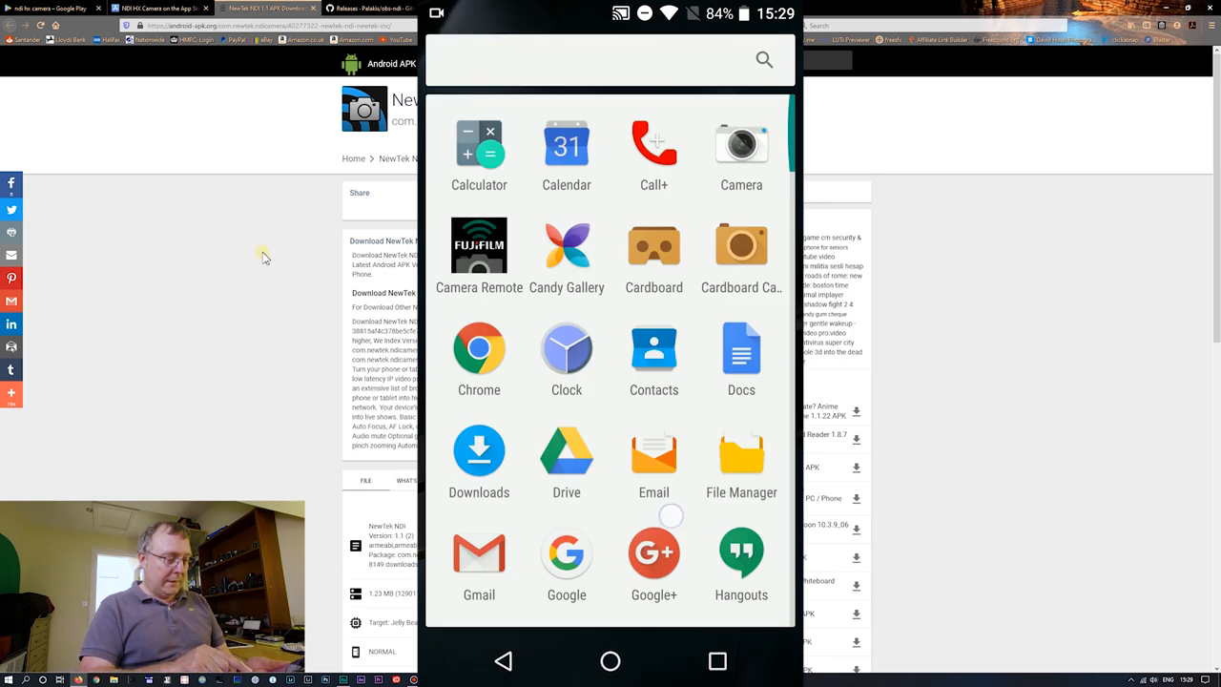
scroll("down", 3)
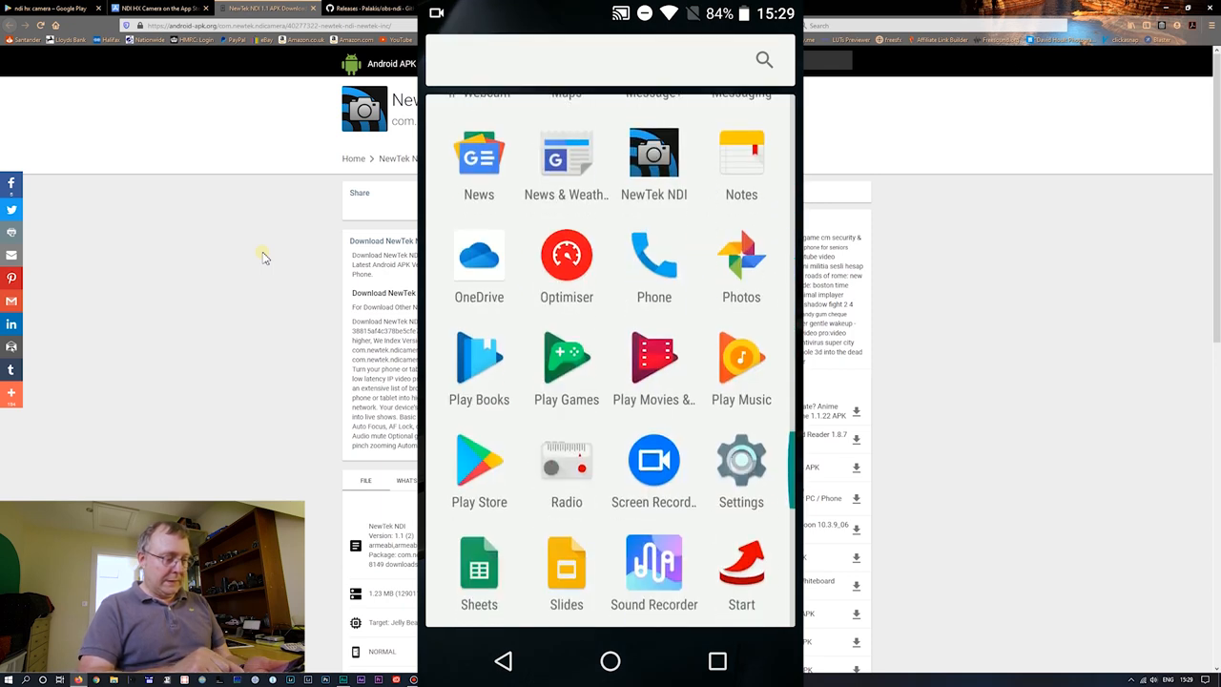
left_click(741, 463)
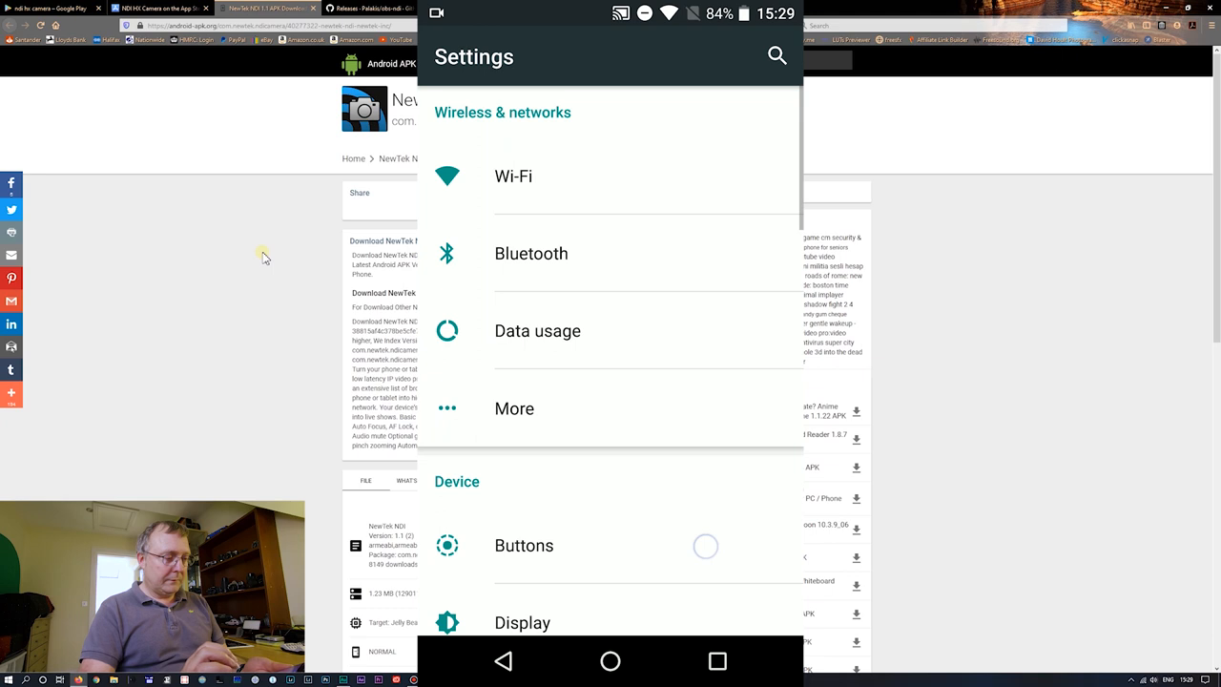
scroll("down", 3)
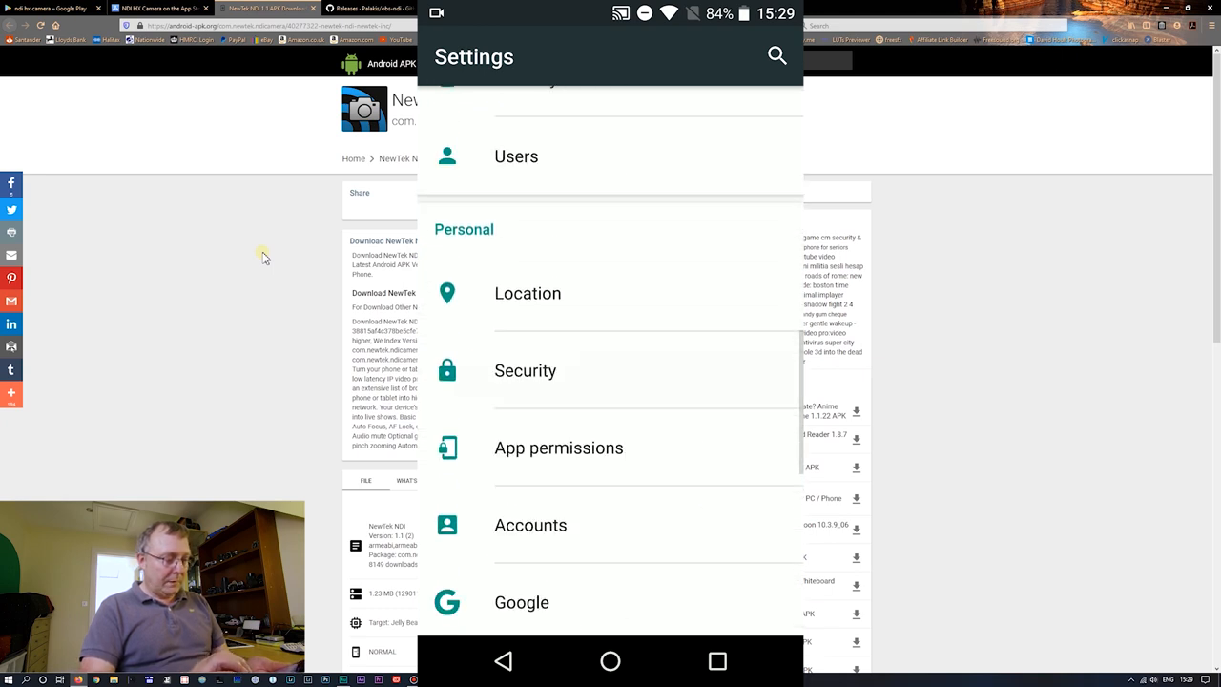
left_click(524, 370)
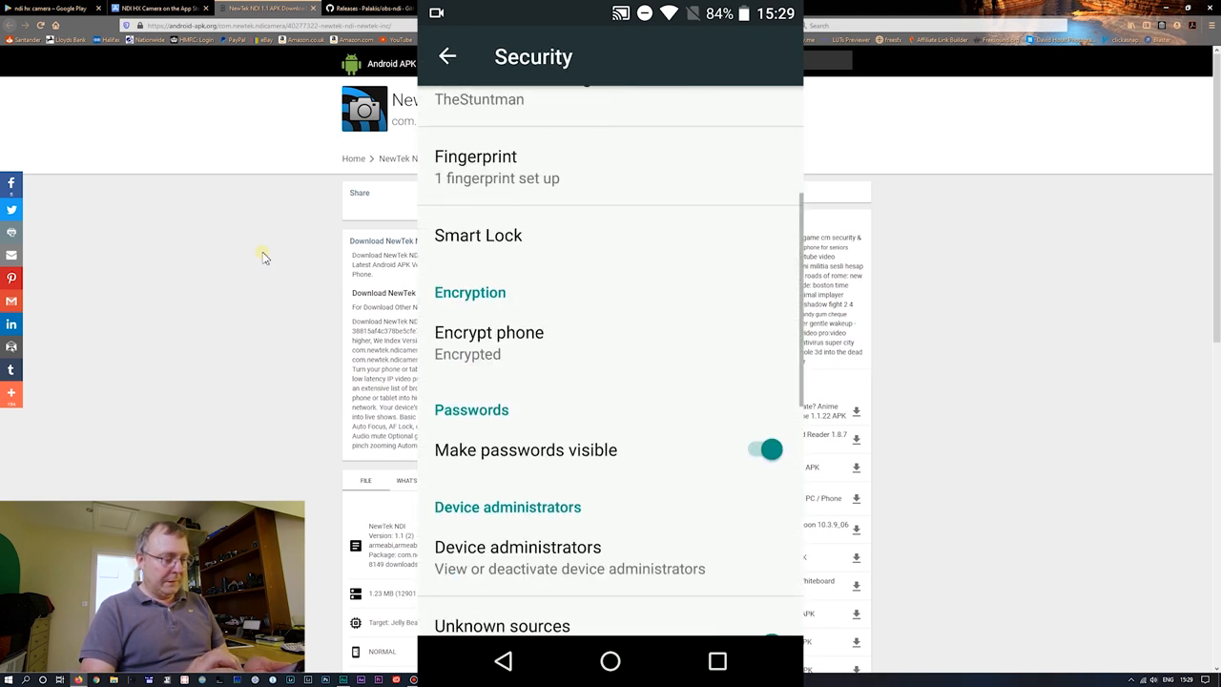
scroll("down", 3)
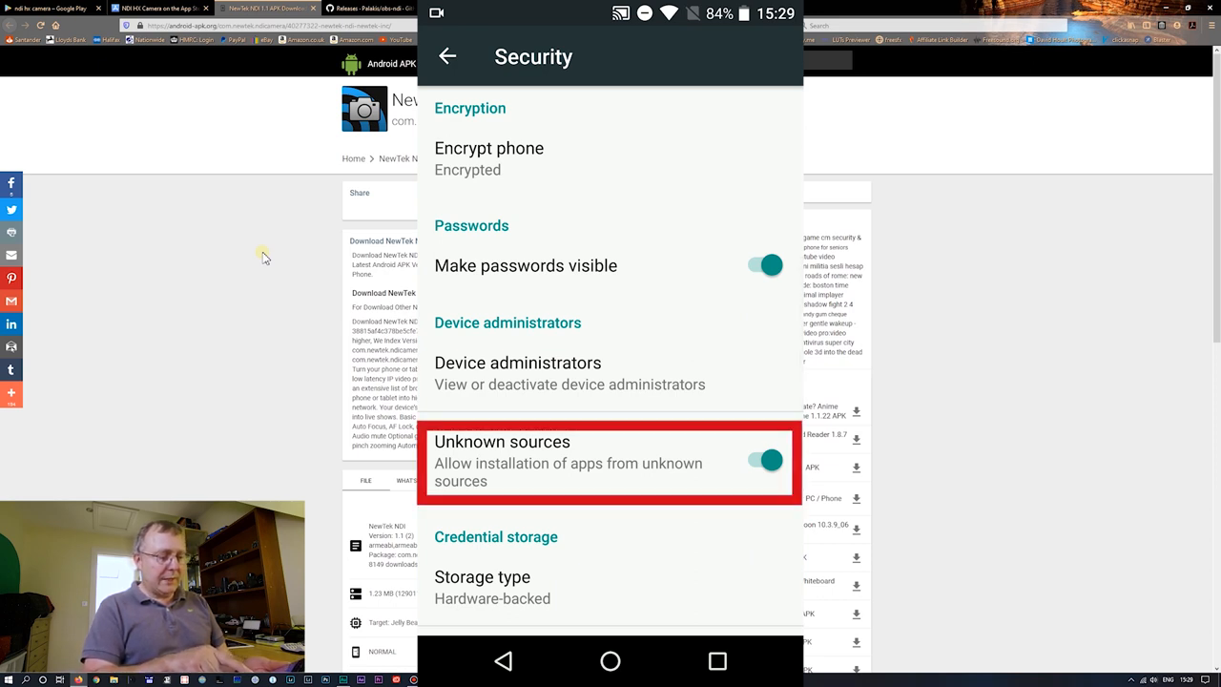
left_click(447, 57)
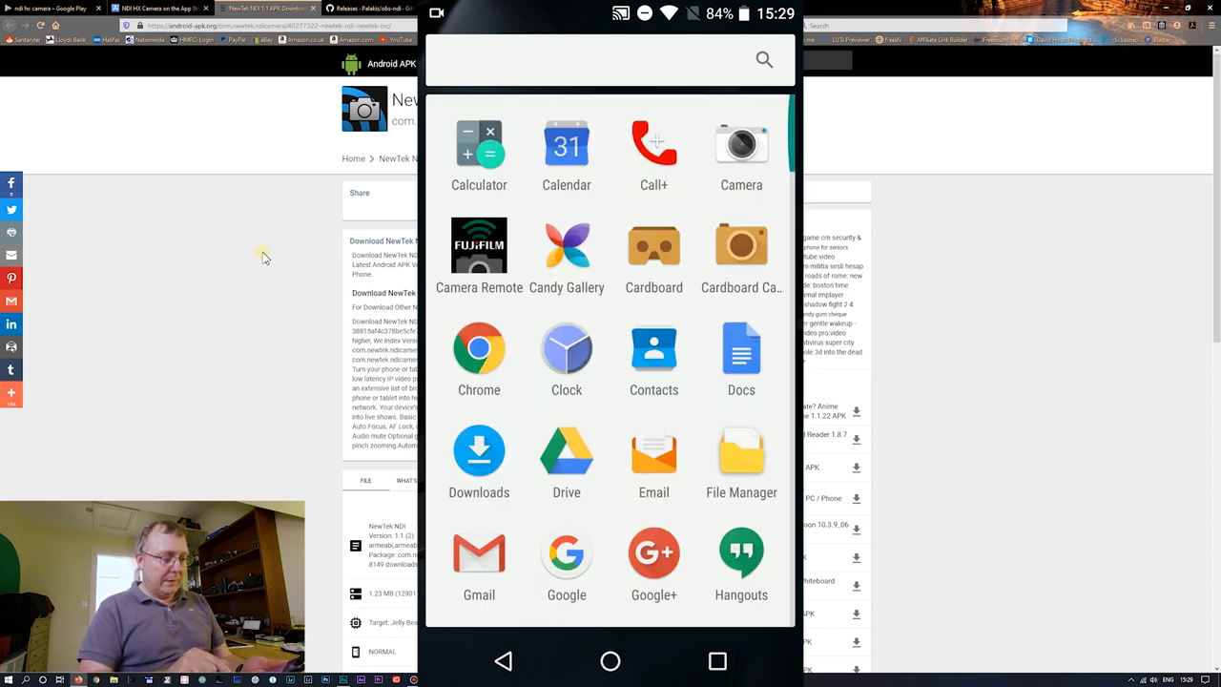
- Show the home screen's NewTek NDI and IP Webcam icons, then close the phone mirror
left_click(741, 463)
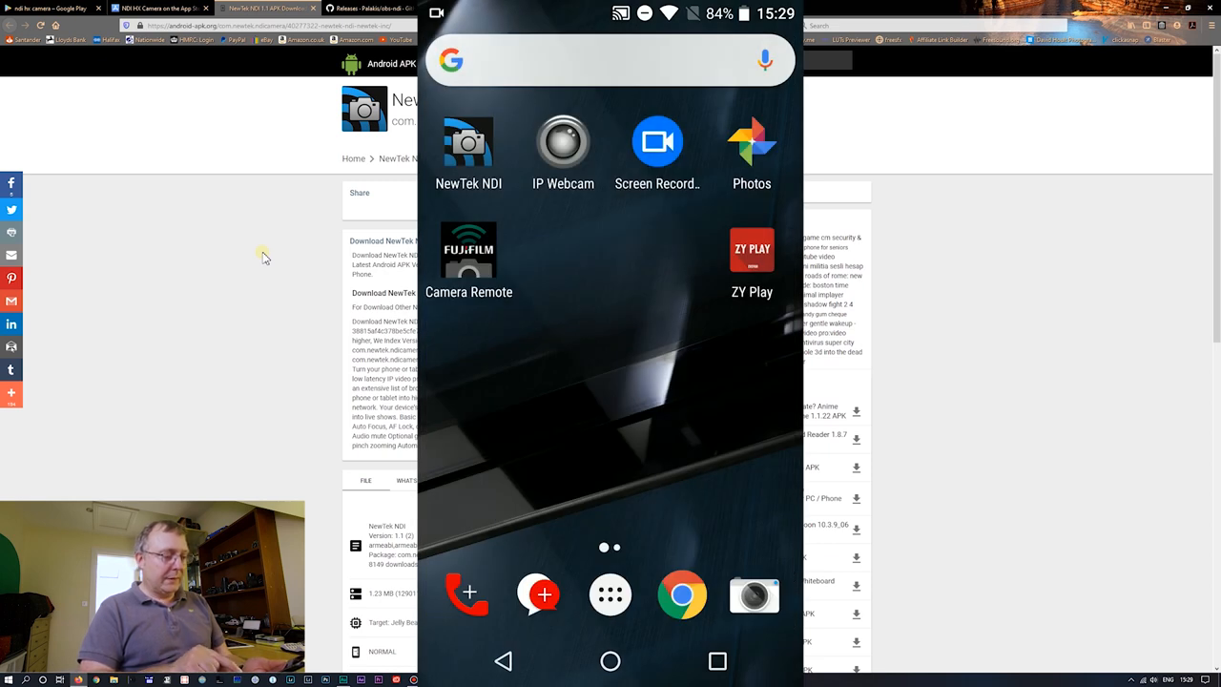
left_click(468, 141)
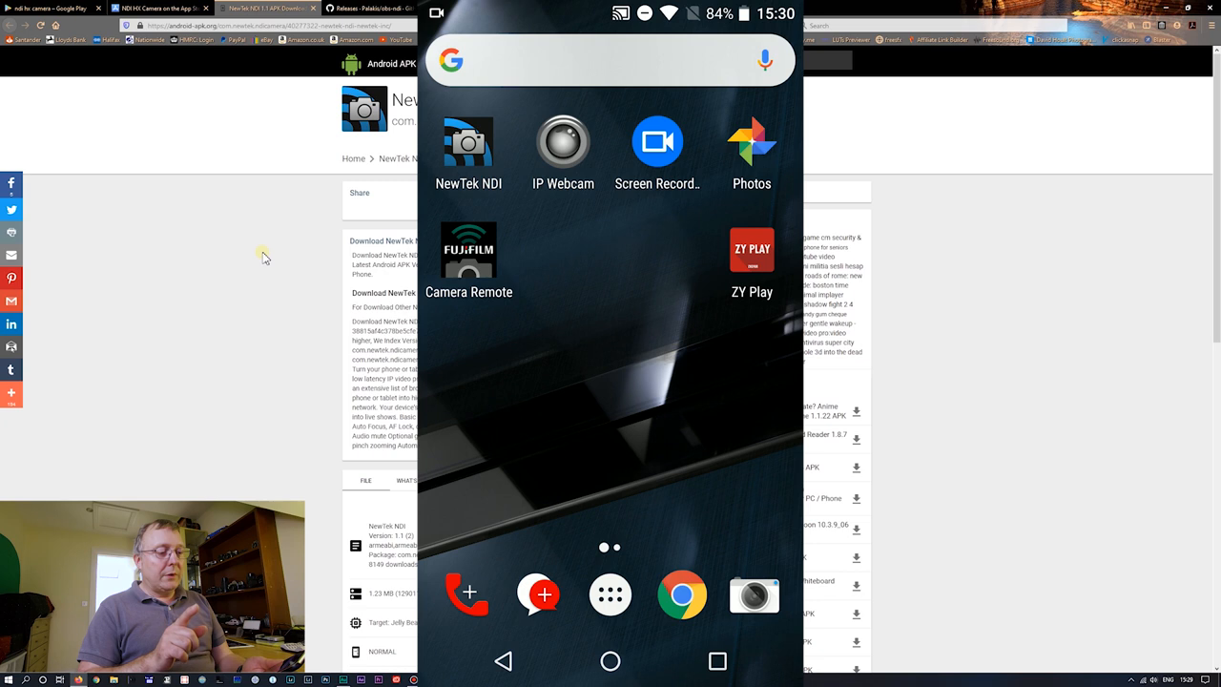
left_click(562, 148)
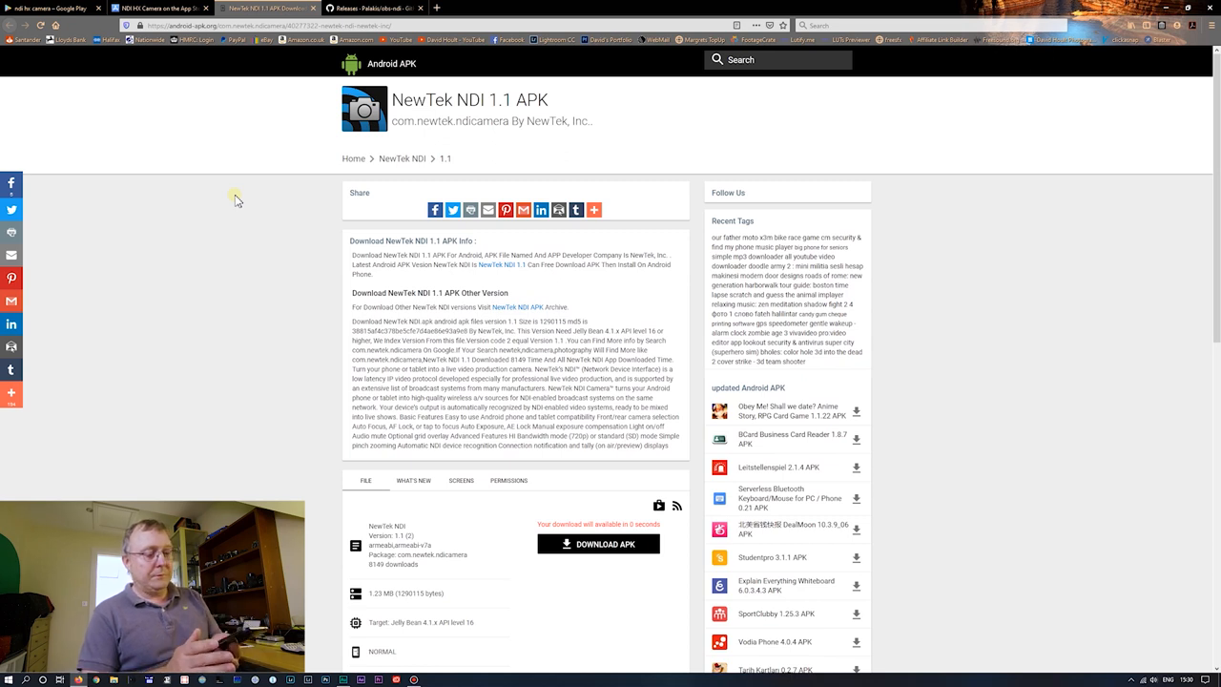
- Pass through the Google Play results tab to the NDI HX Camera App Store tab
left_click(53, 7)
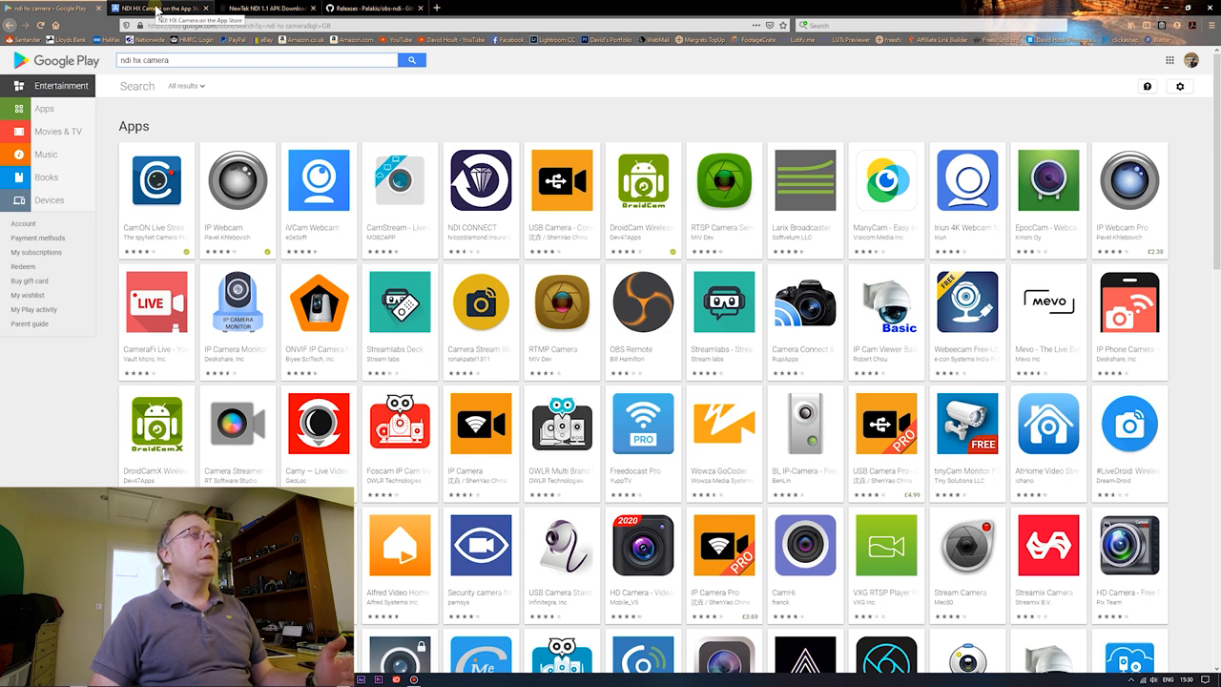
left_click(157, 9)
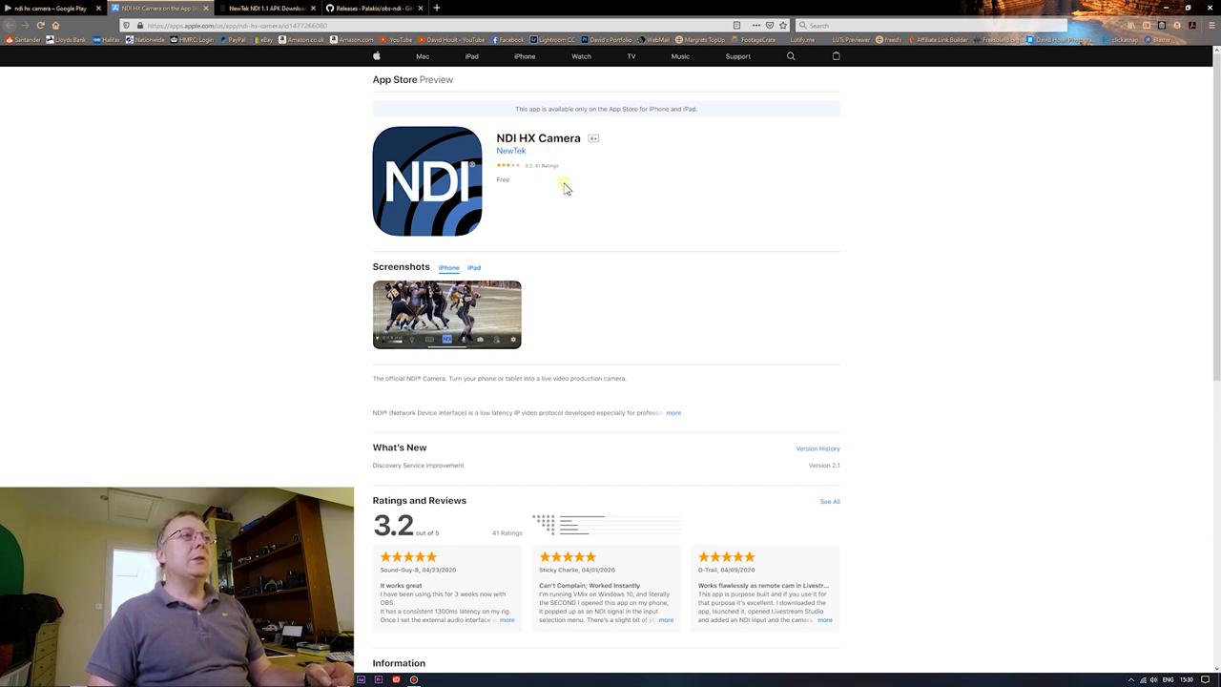
mouse_move(542, 194)
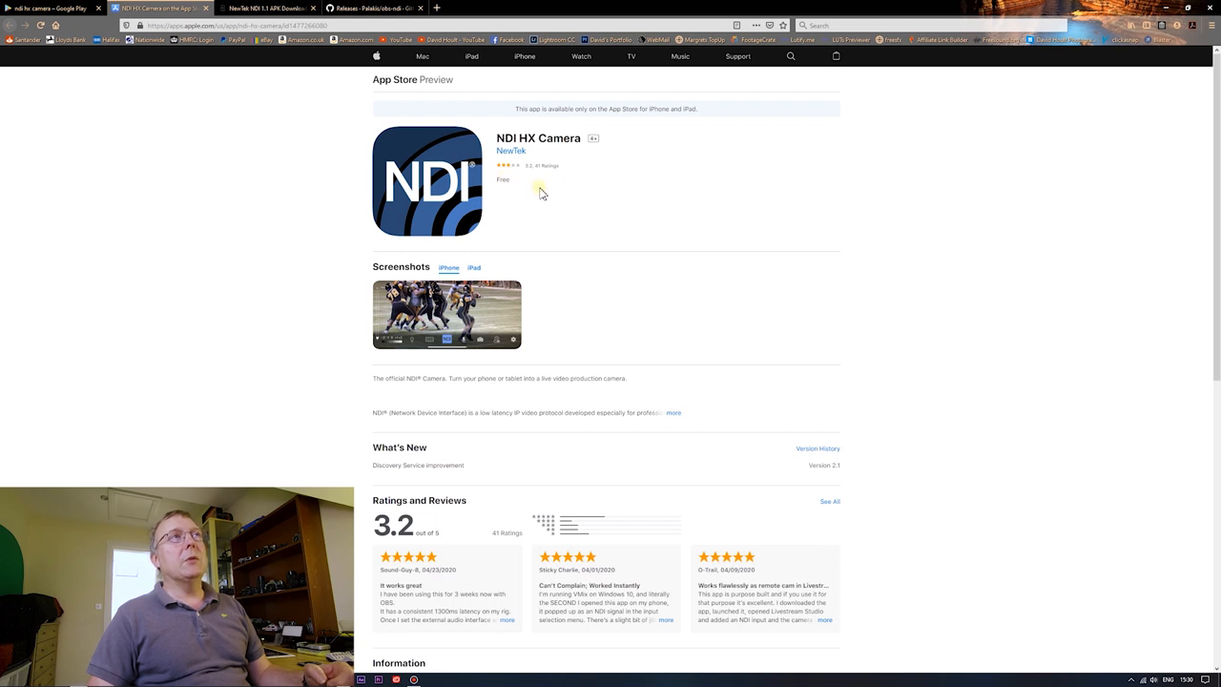
mouse_move(520, 197)
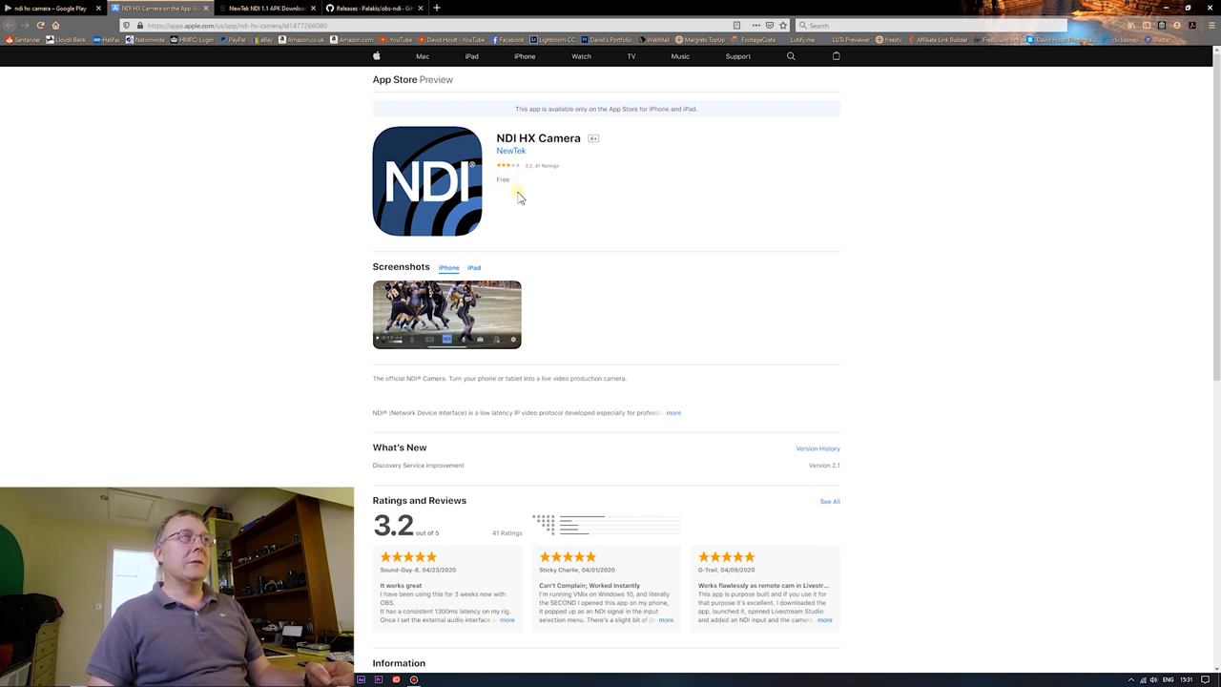
mouse_move(513, 191)
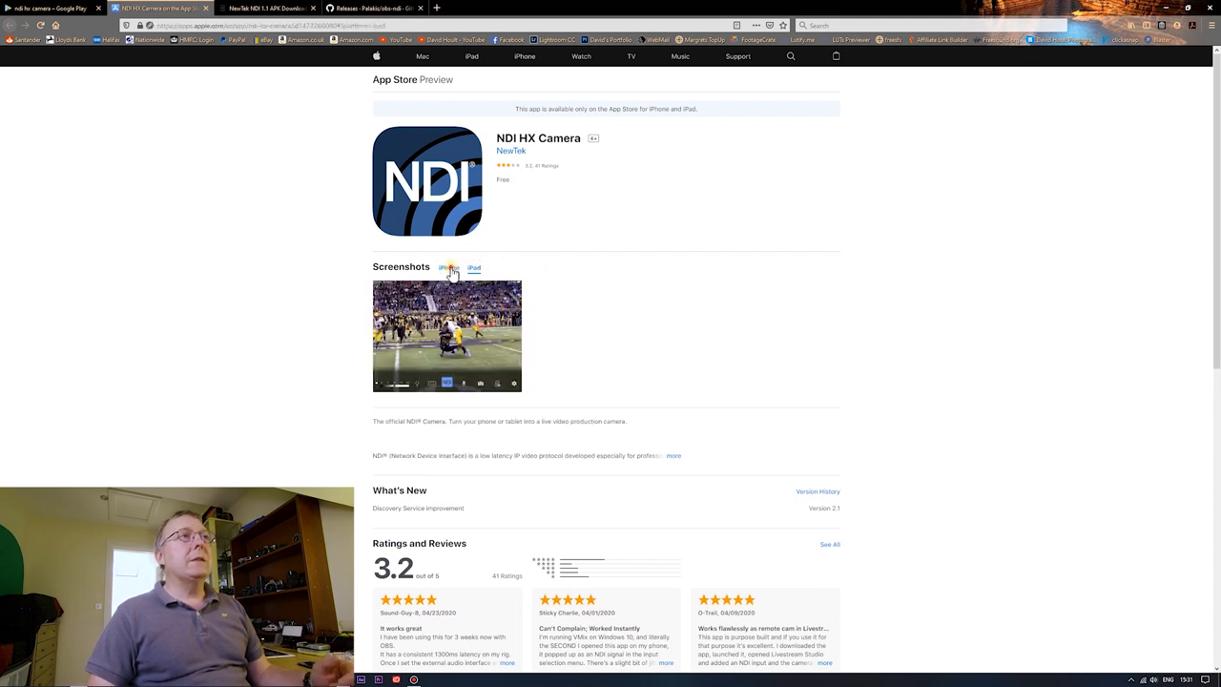
- Toggle the NDI HX Camera screenshots to iPhone and back to iPad
left_click(475, 268)
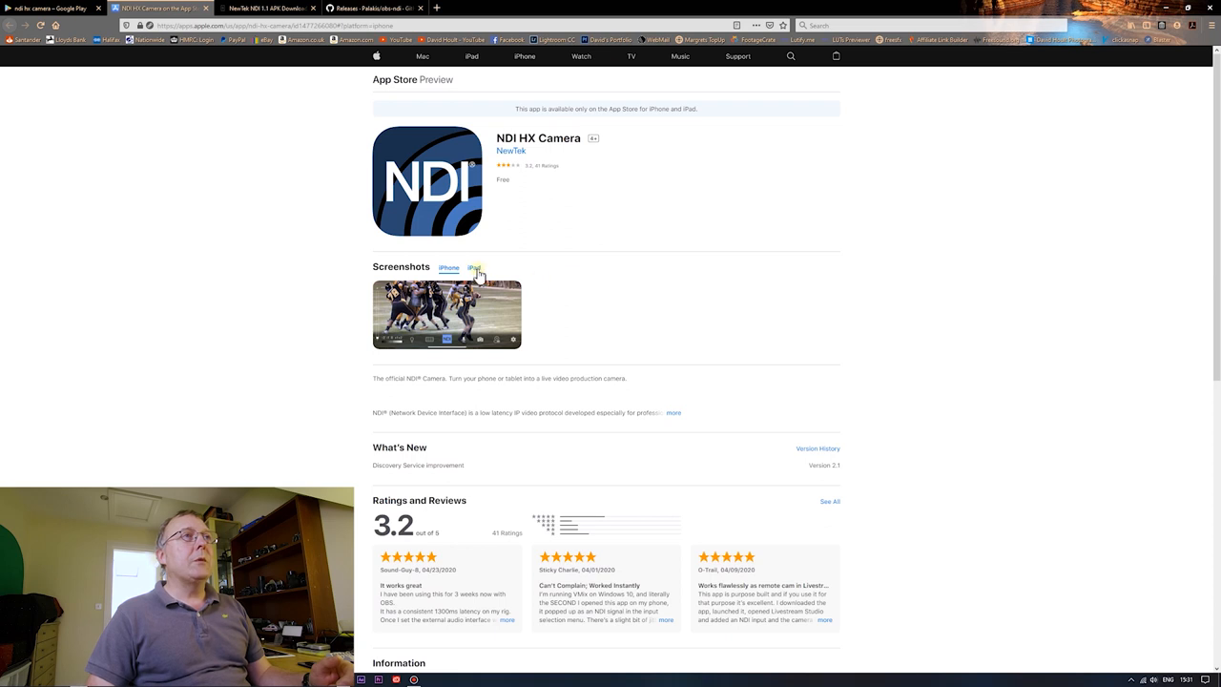
left_click(475, 267)
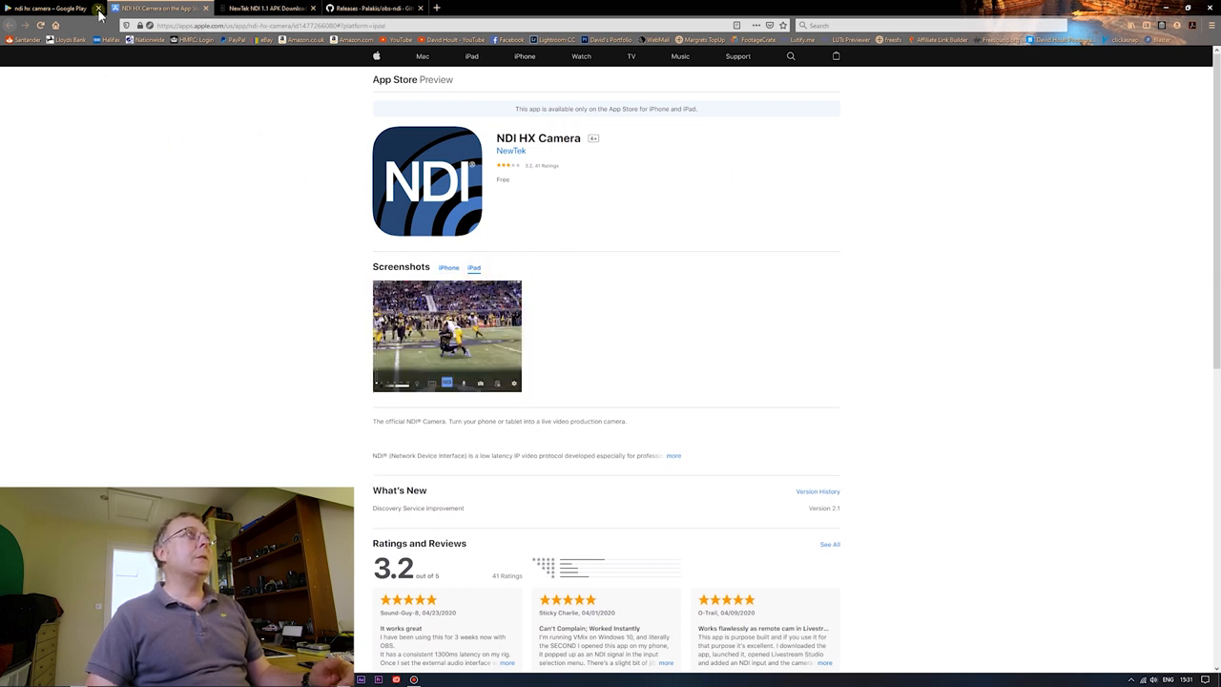
- Revisit the NewTek NDI APK tab, then open the 'ndi hx camera' Google Play results tab
left_click(268, 8)
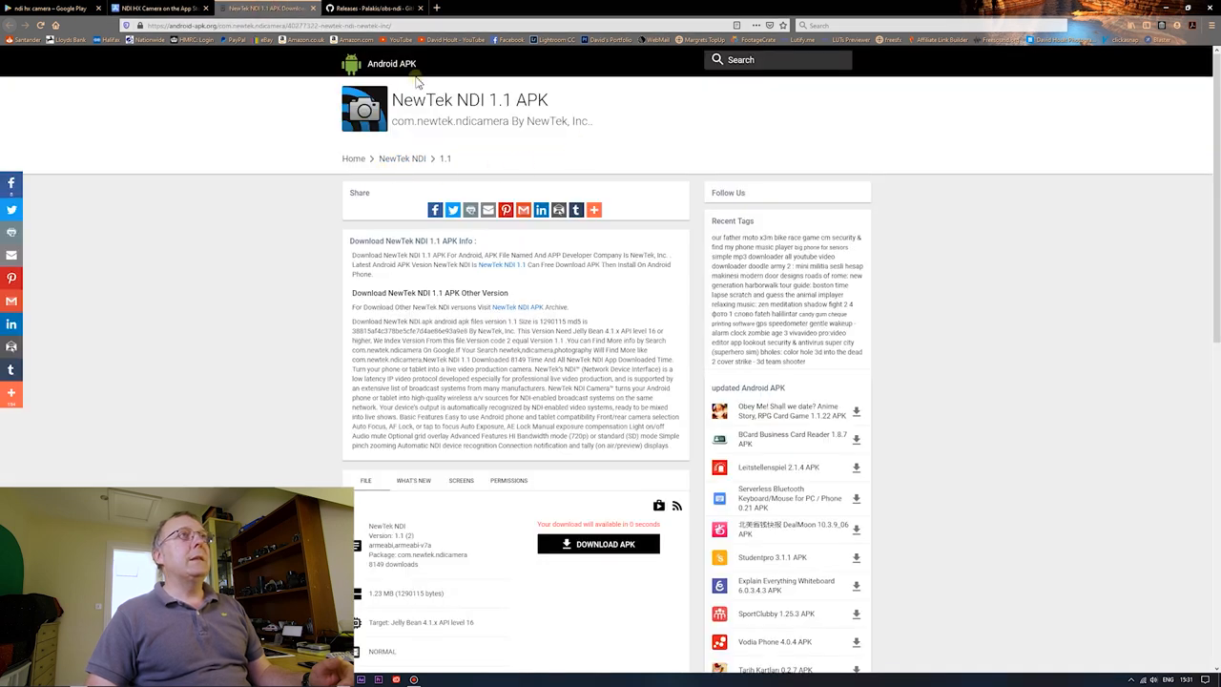
mouse_move(320, 138)
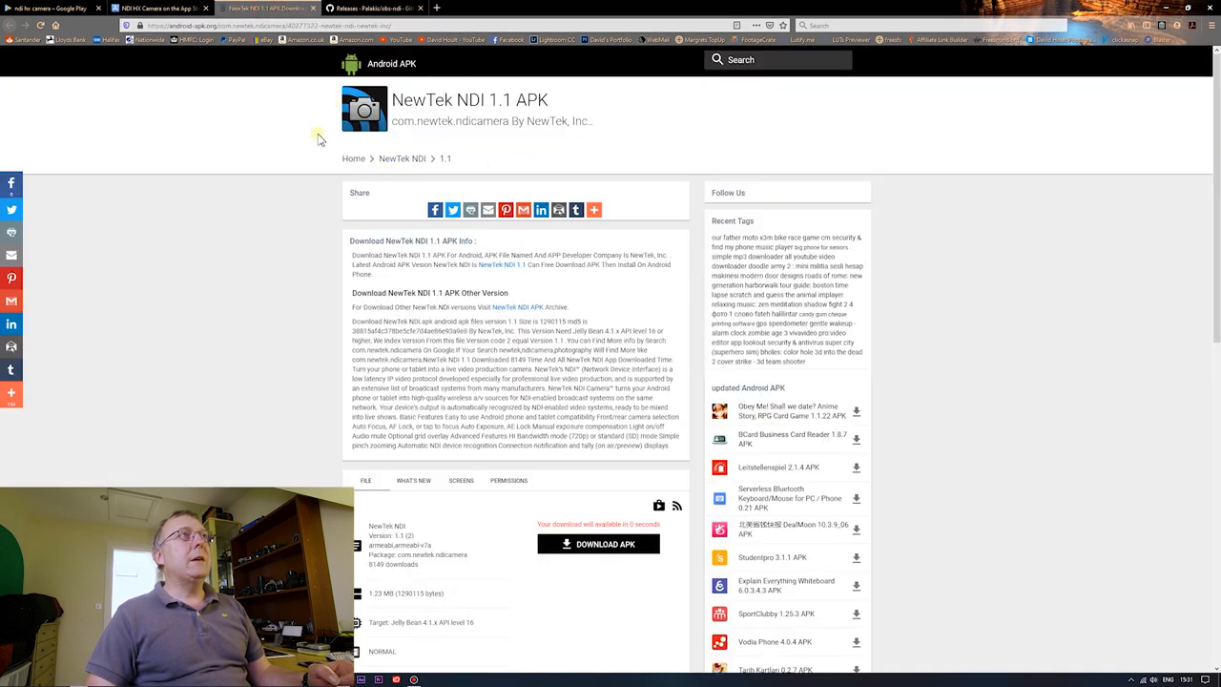
mouse_move(244, 141)
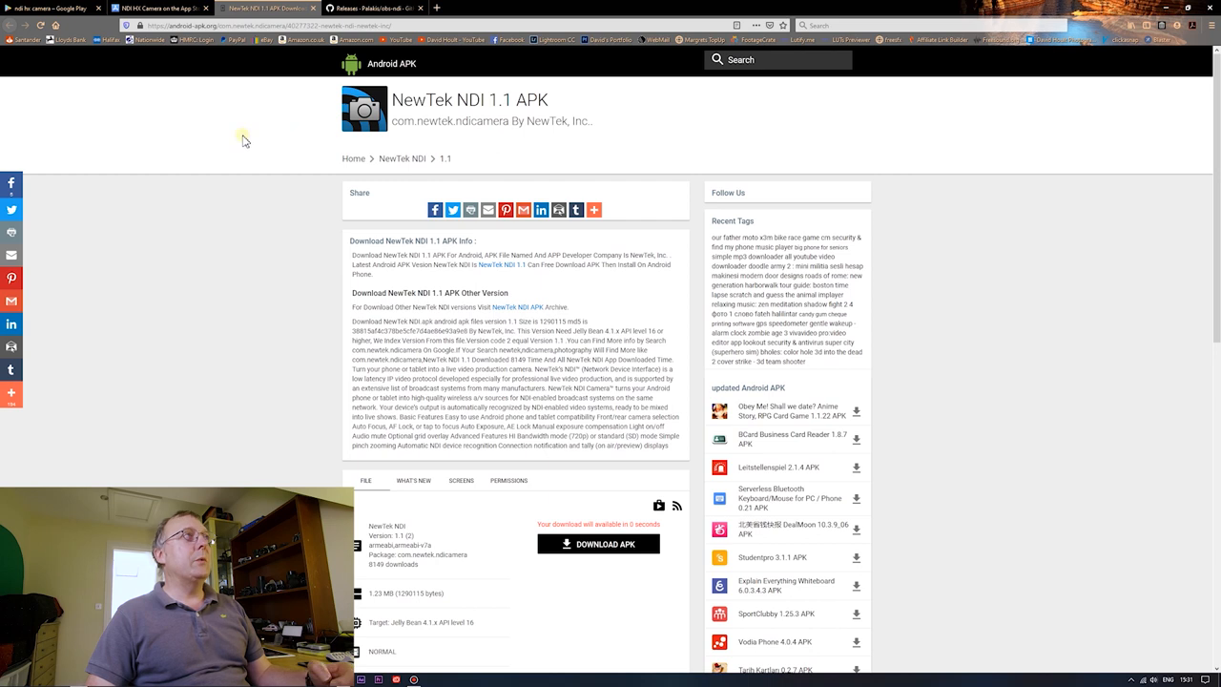
left_click(57, 8)
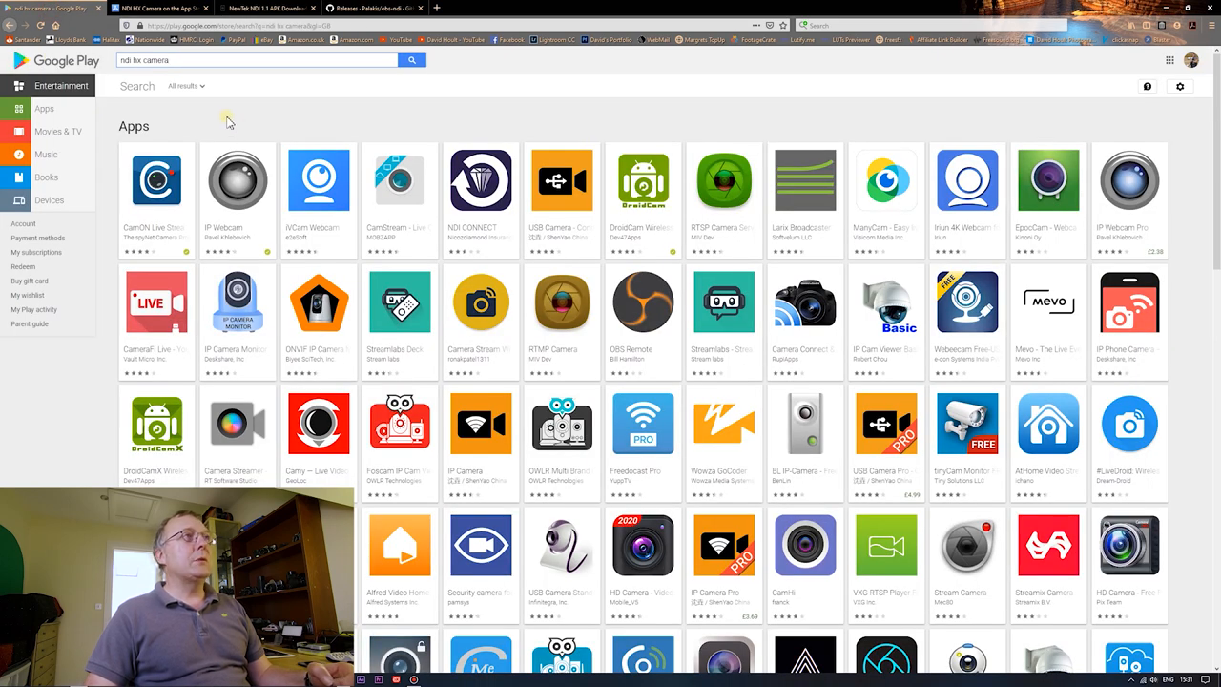
mouse_move(258, 136)
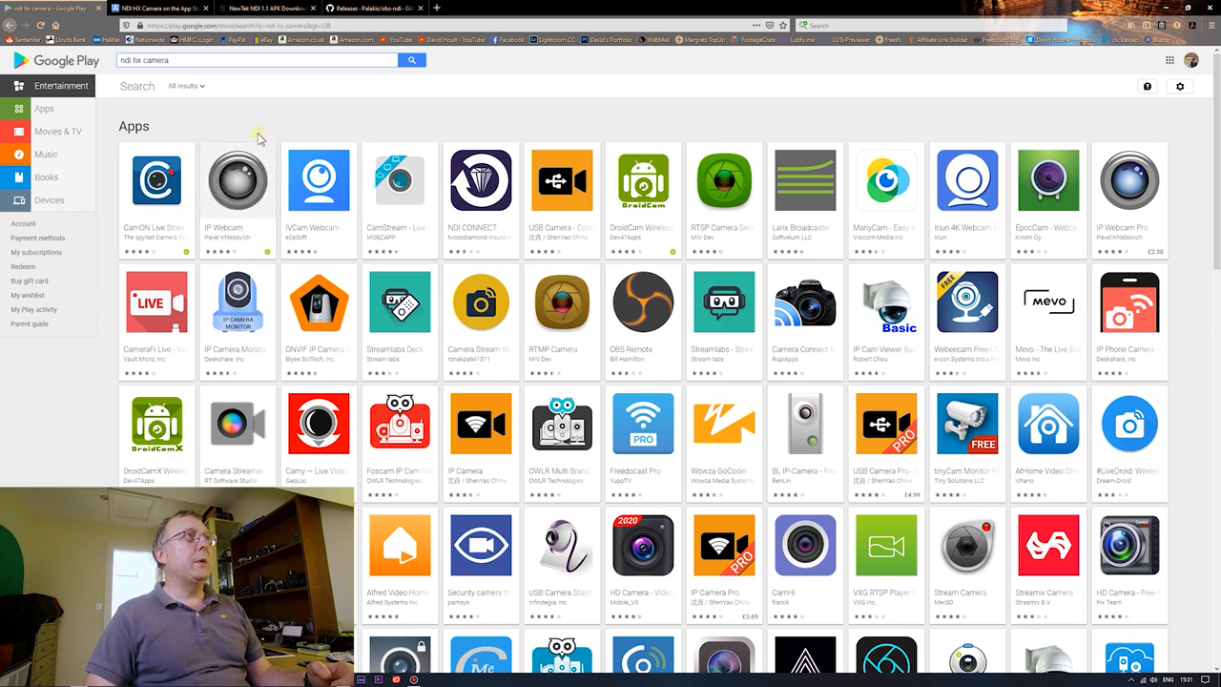